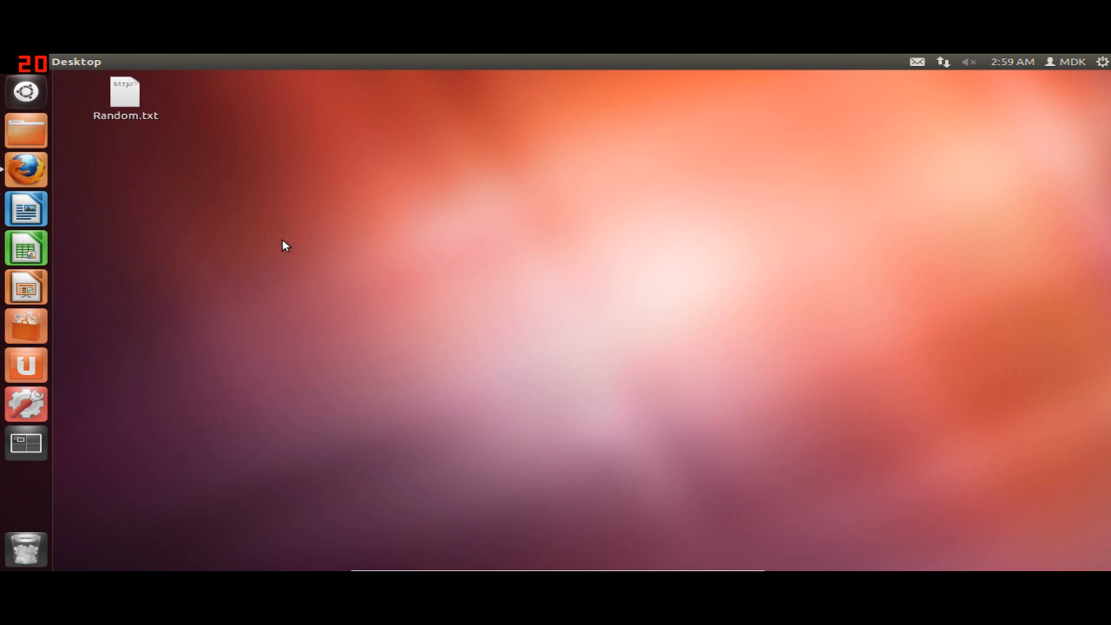
mouse_move(303, 243)
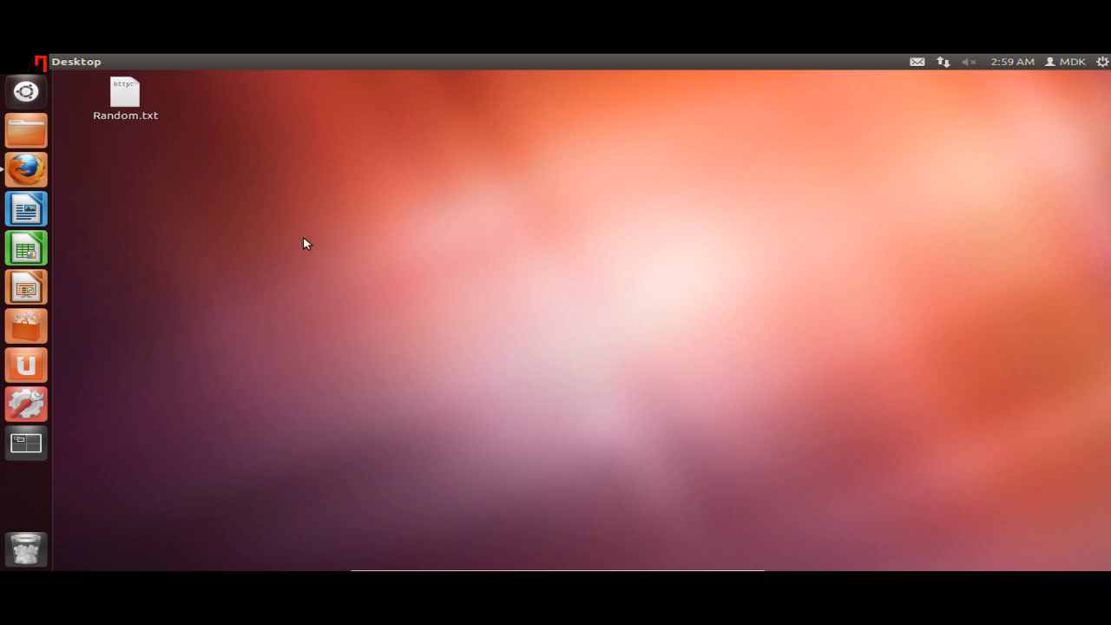
Follow the link in Random.txt and save mdk-java-installer.sh from Dropbox
click(125, 99)
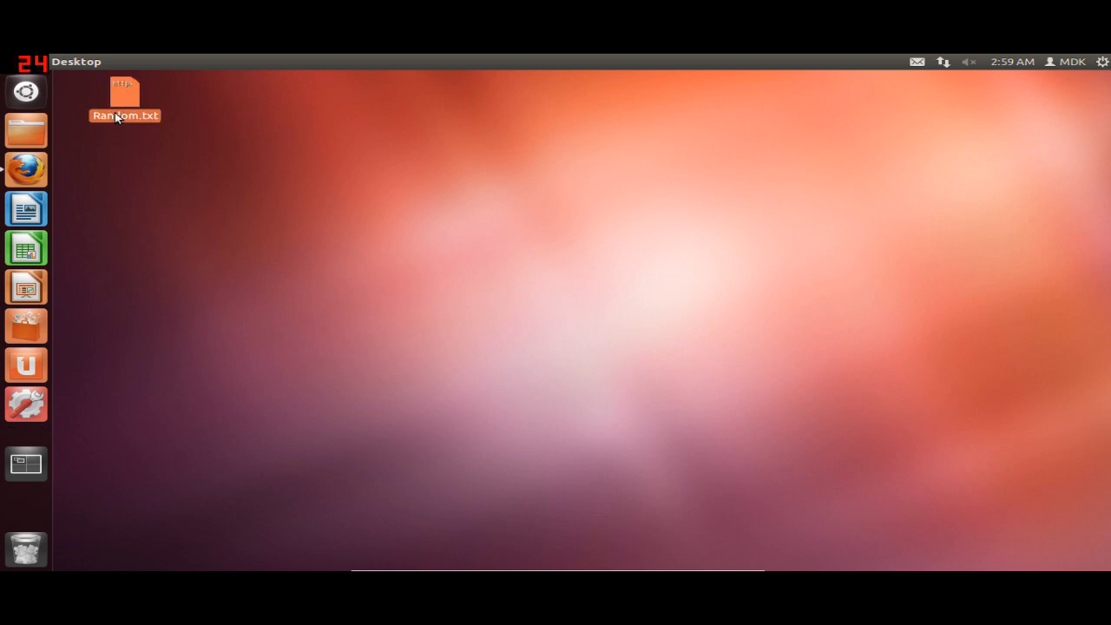
double_click(125, 100)
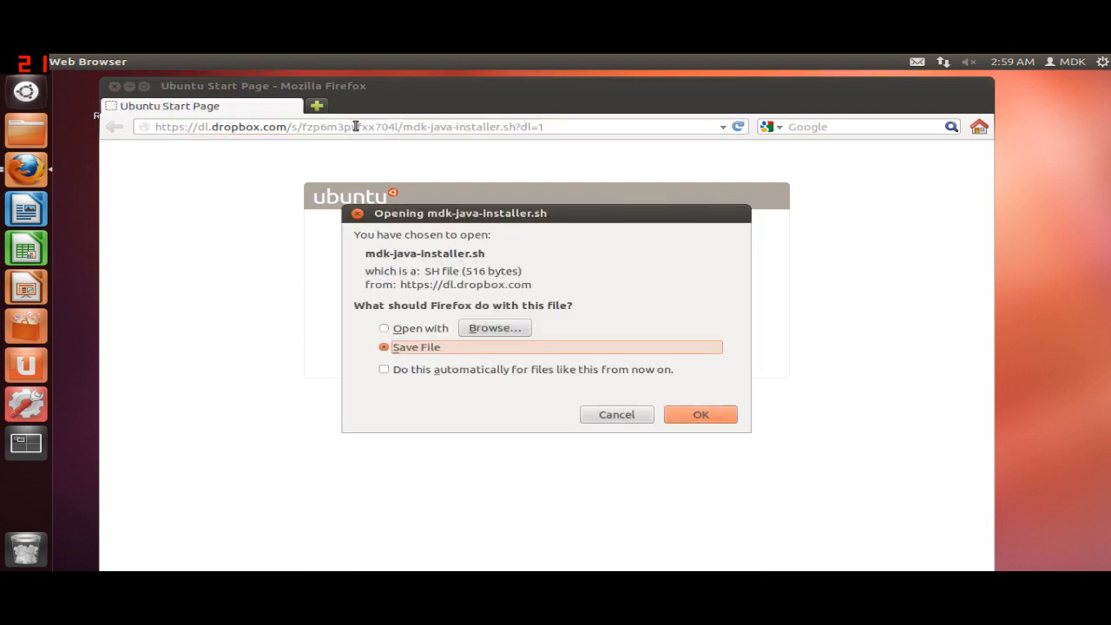
click(701, 413)
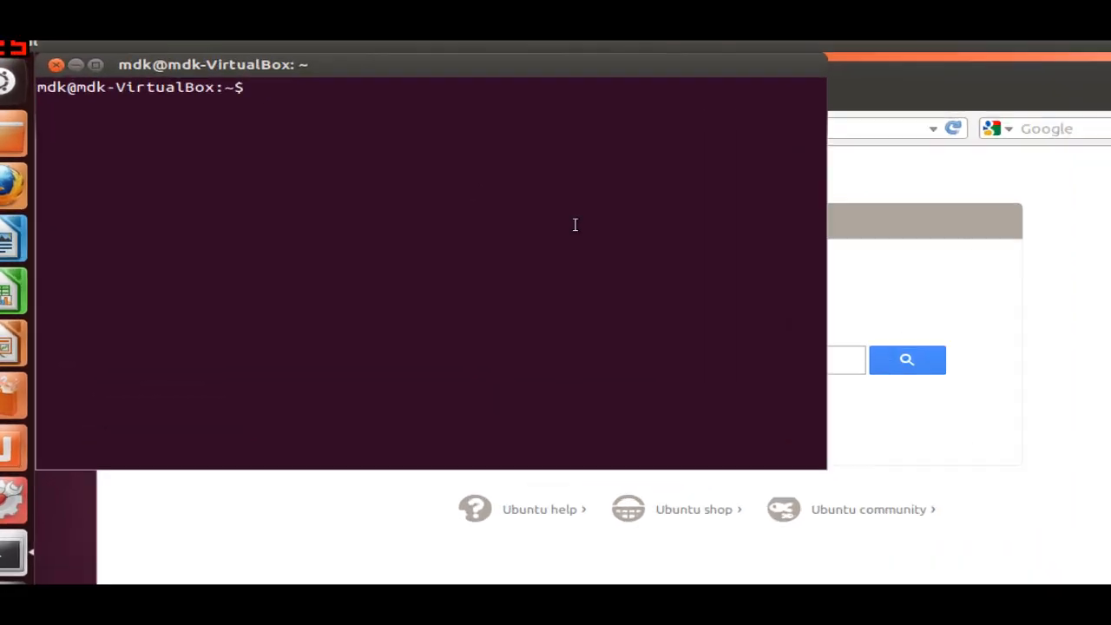
Change into the Downloads folder and list its contents
text(cd D)
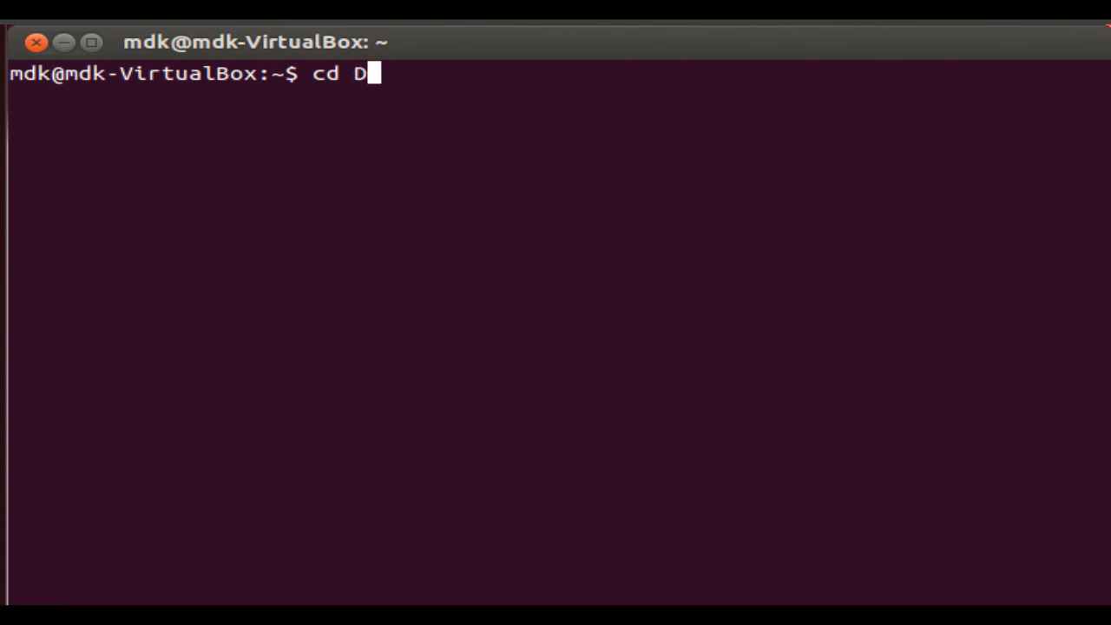
text(own)
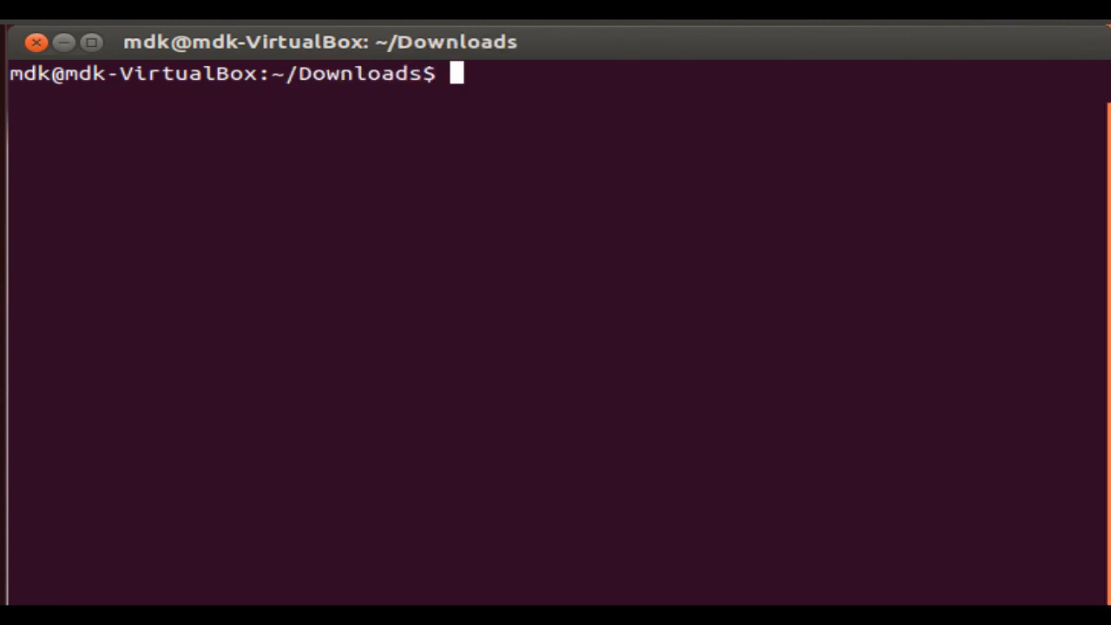
text(ls)
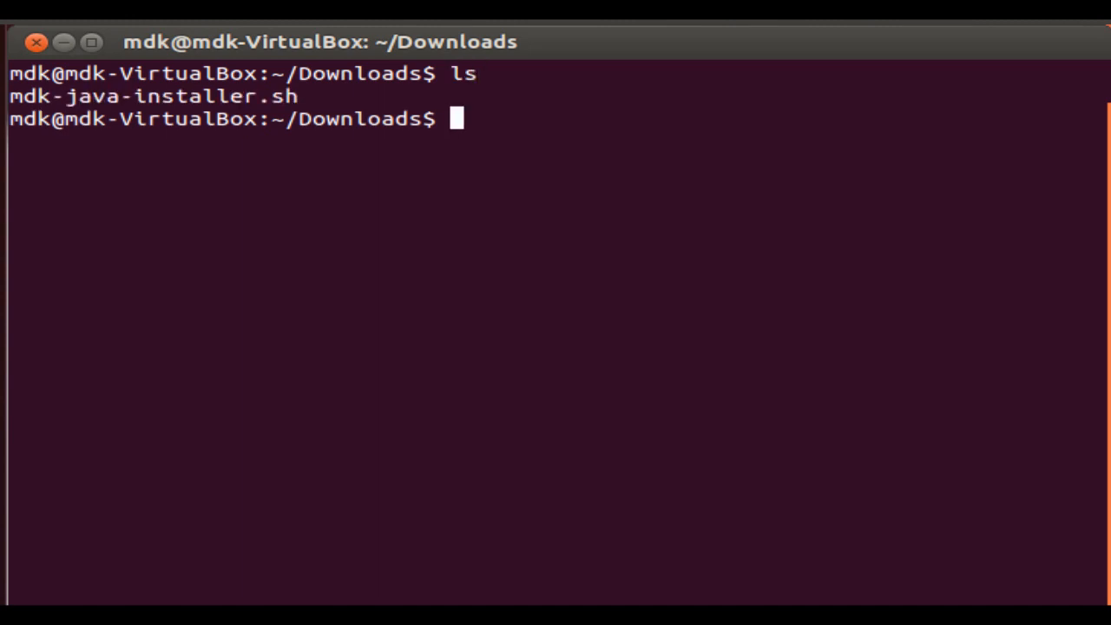
Give mdk-java-installer.sh 777 permissions with sudo chmod, then start nano on it
text(sud)
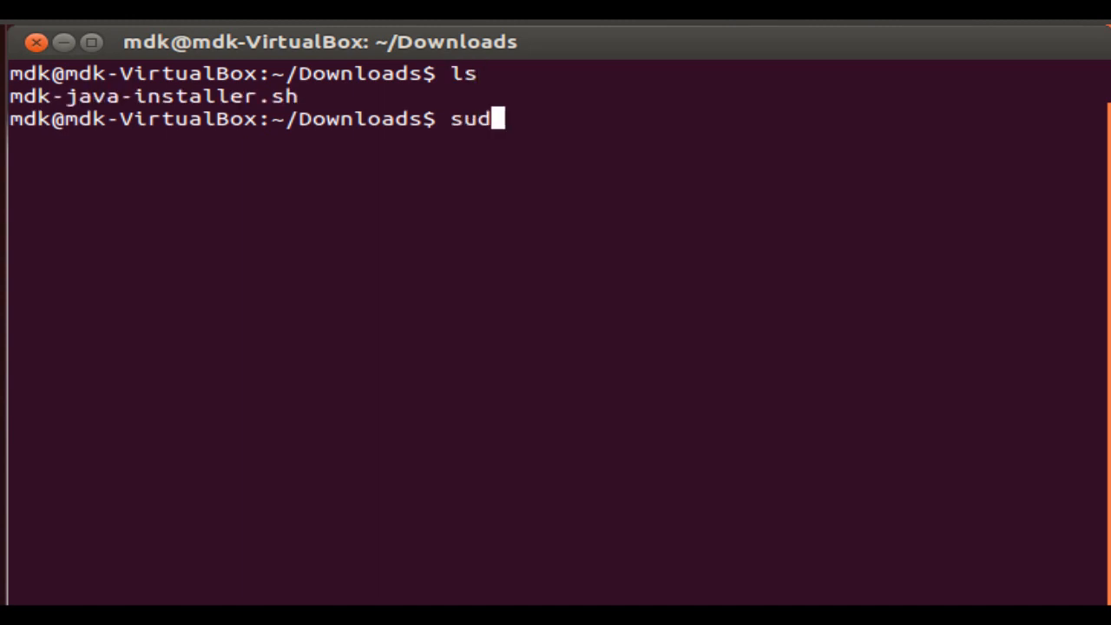
text(o chmod 77)
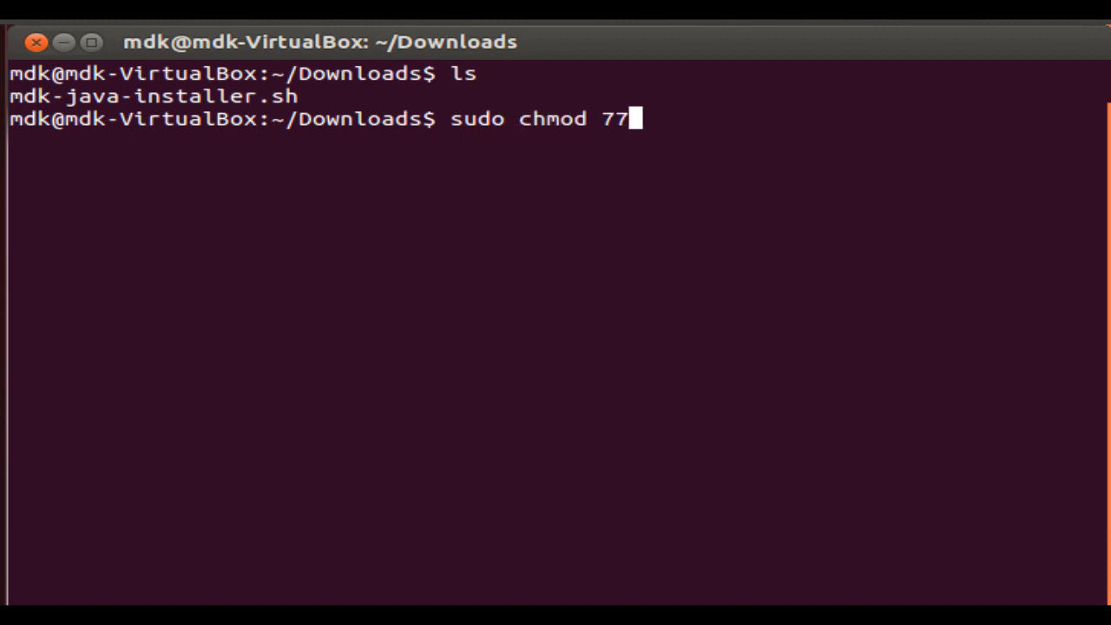
text(7 mdk-java-installer.sh)
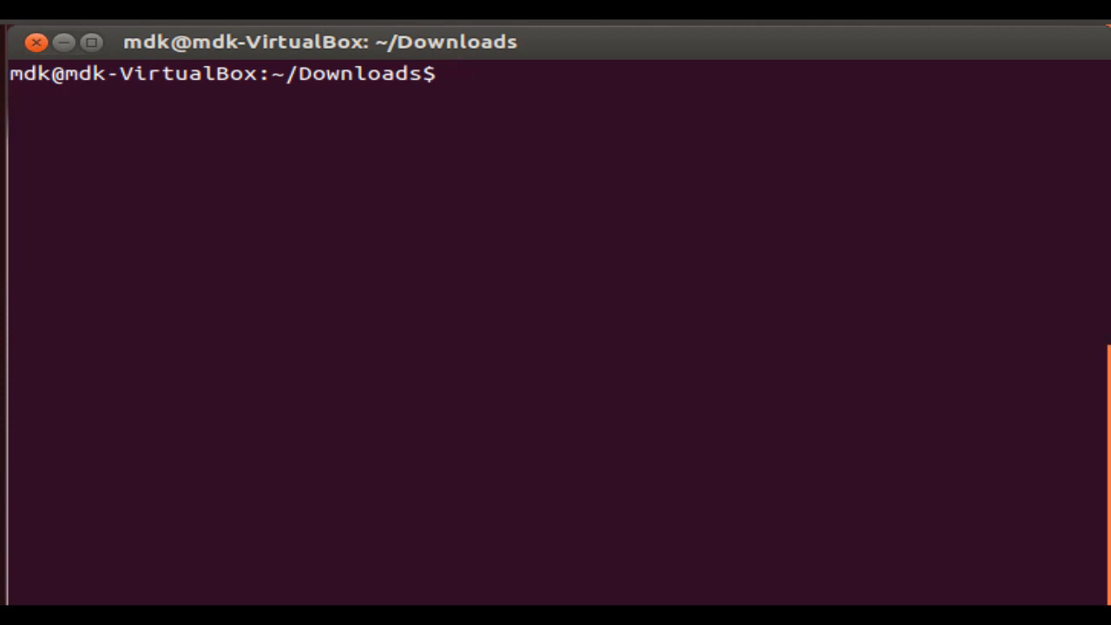
text(nano)
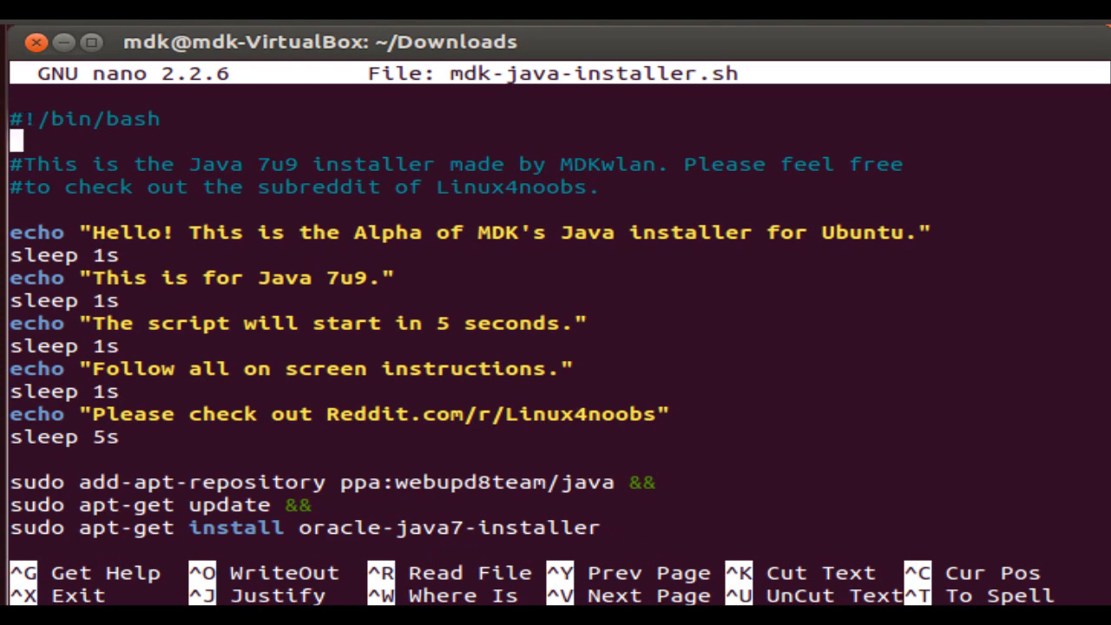
Remove the trailing && after the add-apt-repository line and exit nano with Ctrl+X
click(31, 482)
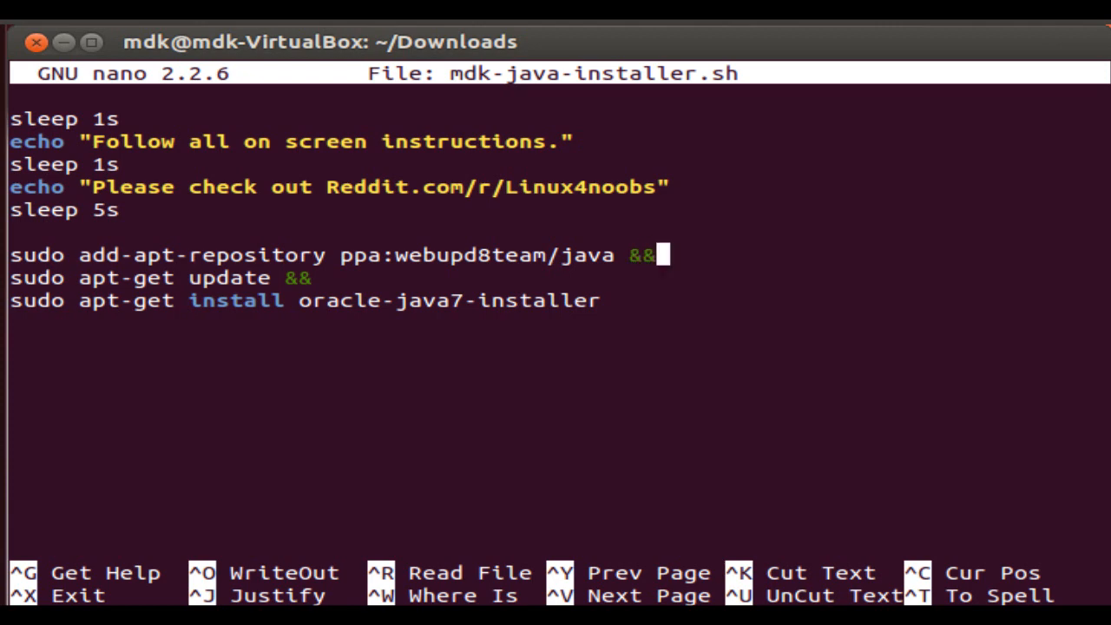
key(BackSpace)
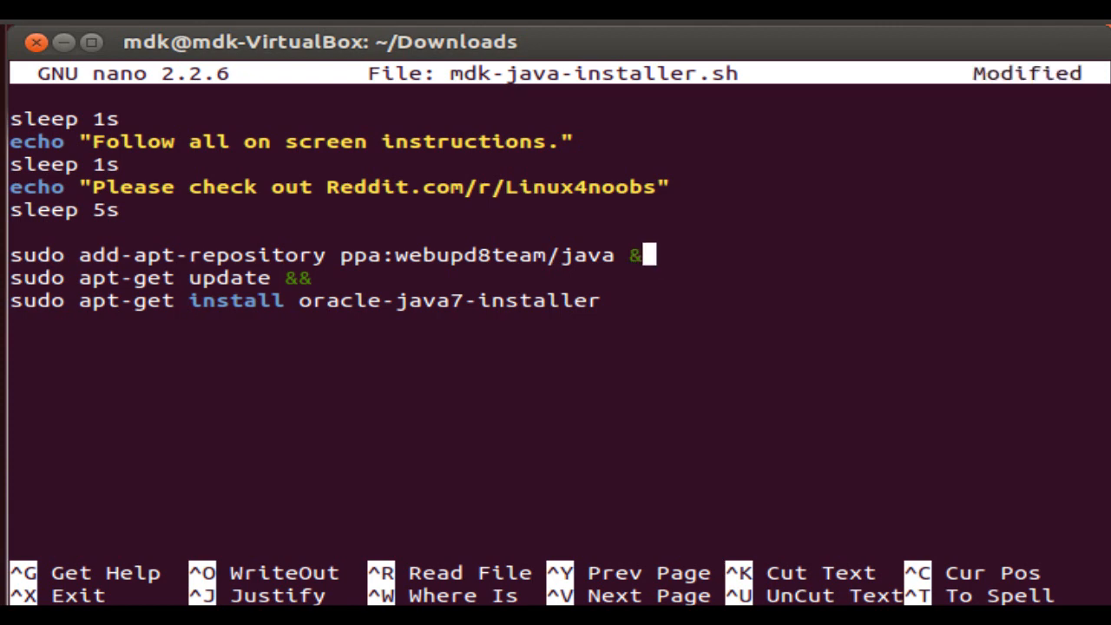
text(||)
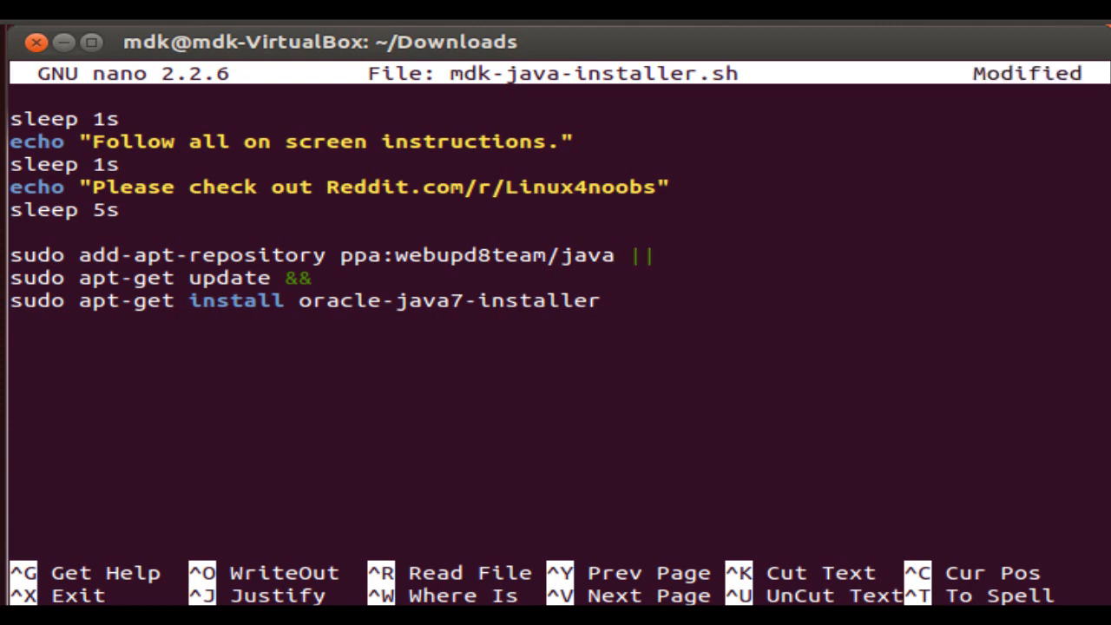
click(660, 254)
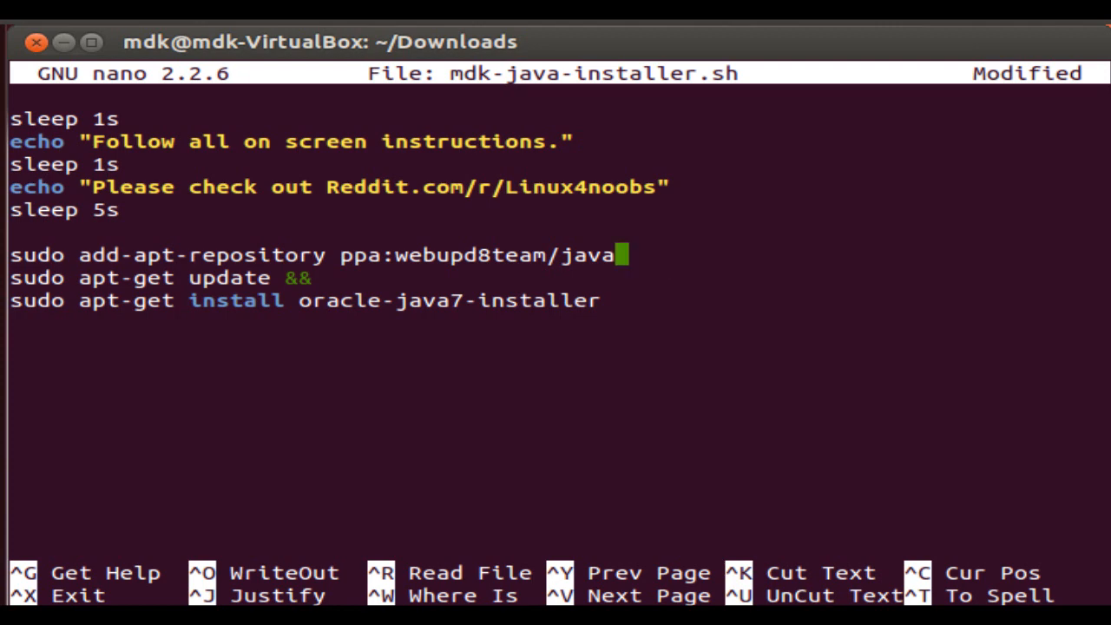
key(ctrl+x)
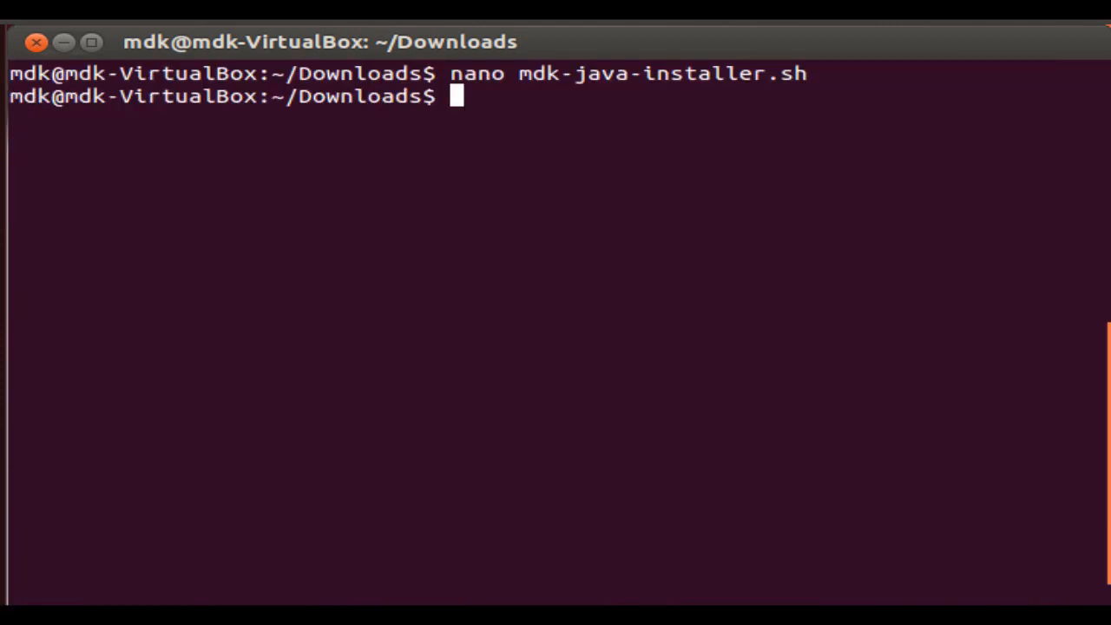
List the folder and launch ./mdk-java-installer.sh until apt's Y/n prompt appears
text(ls)
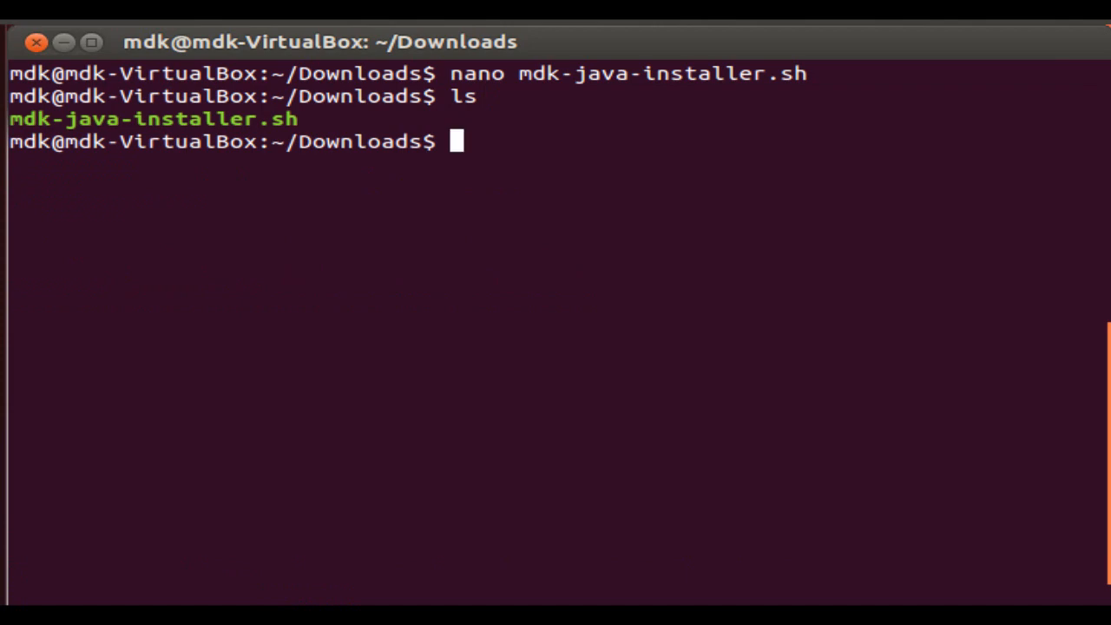
text(./)
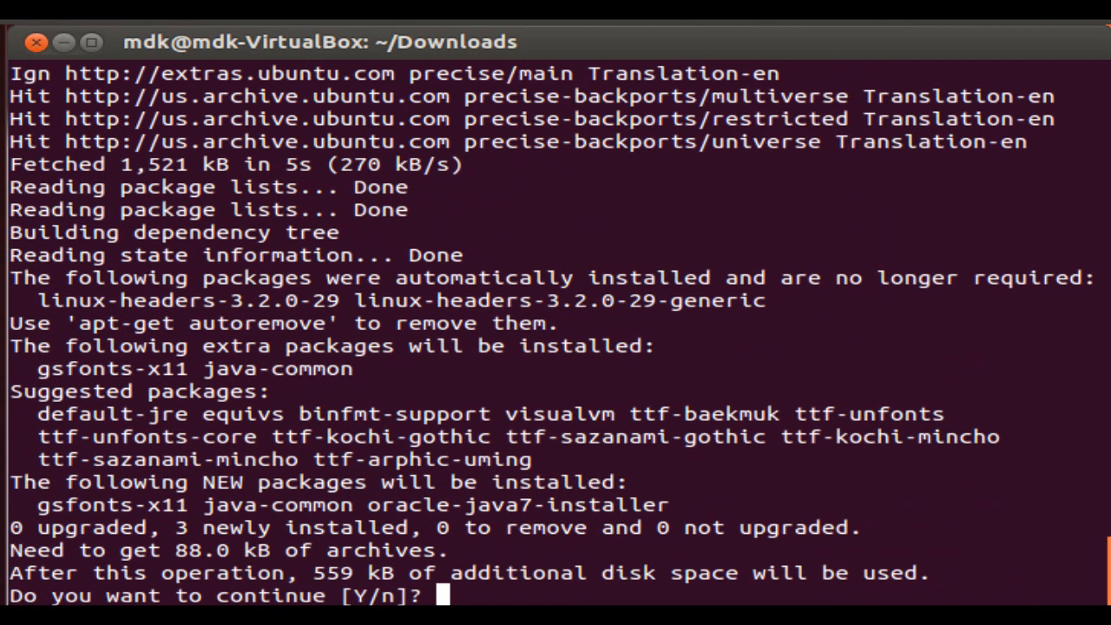
Answer y to install oracle-java7-installer and accept <Ok> on the Oracle license screen
text(y)
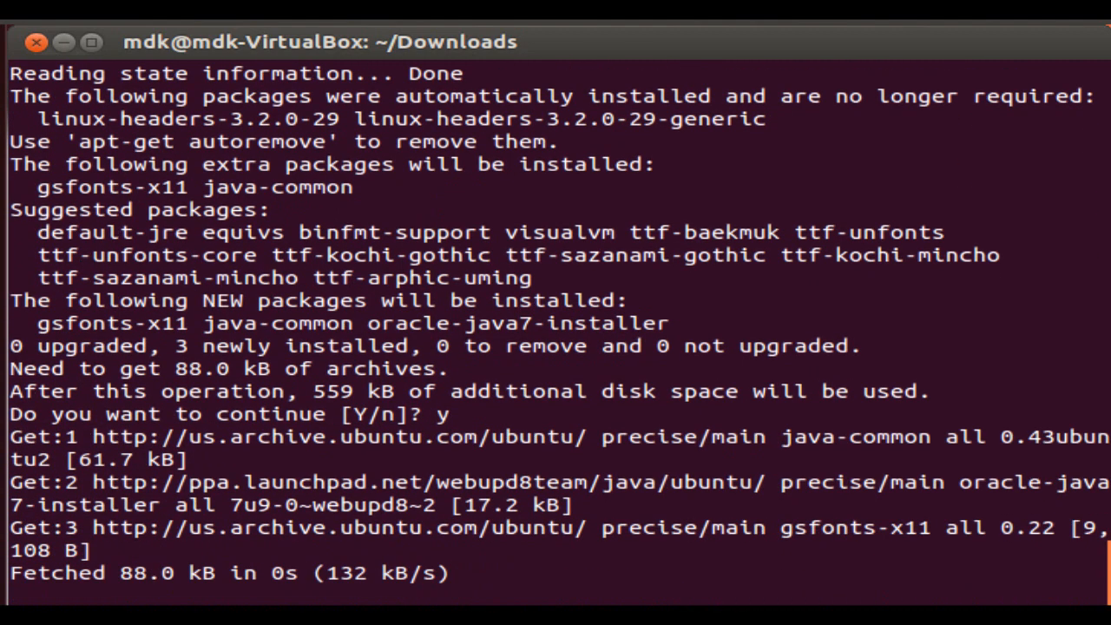
scroll(down, 3)
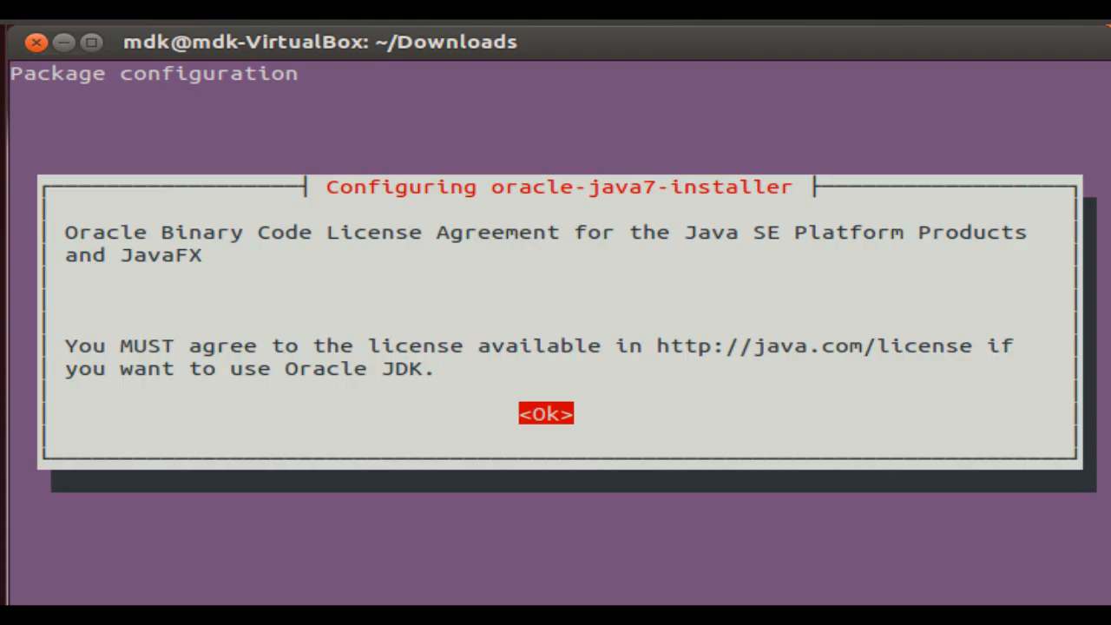
click(545, 413)
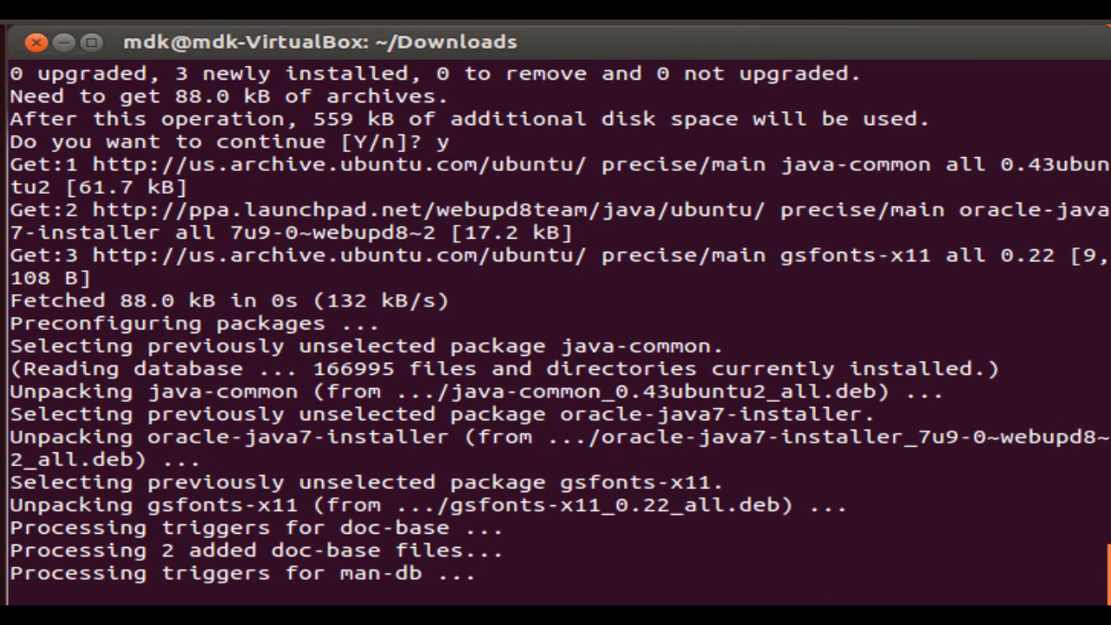